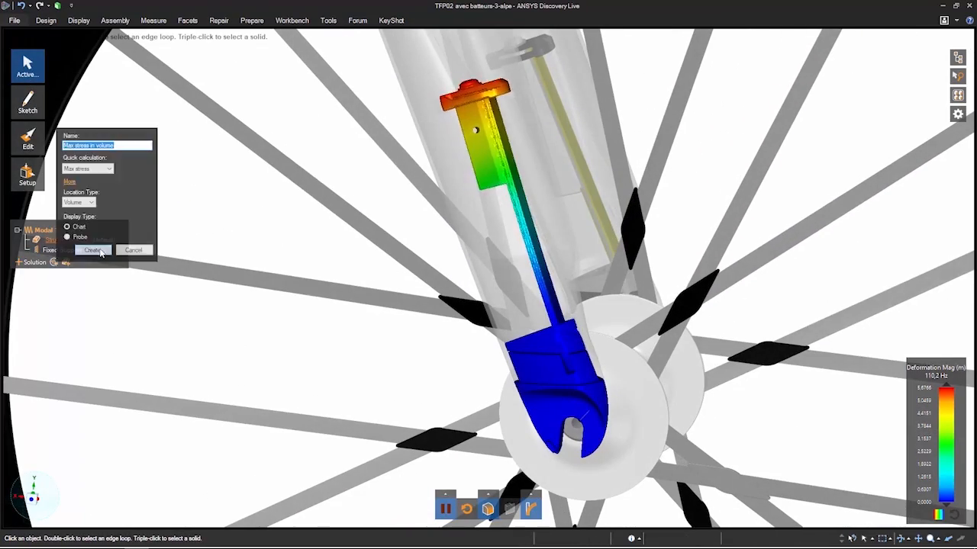
# Create the 'Max stress in volume' calculation (Max stress over Volume, Chart display).
pyautogui.click(93, 250)
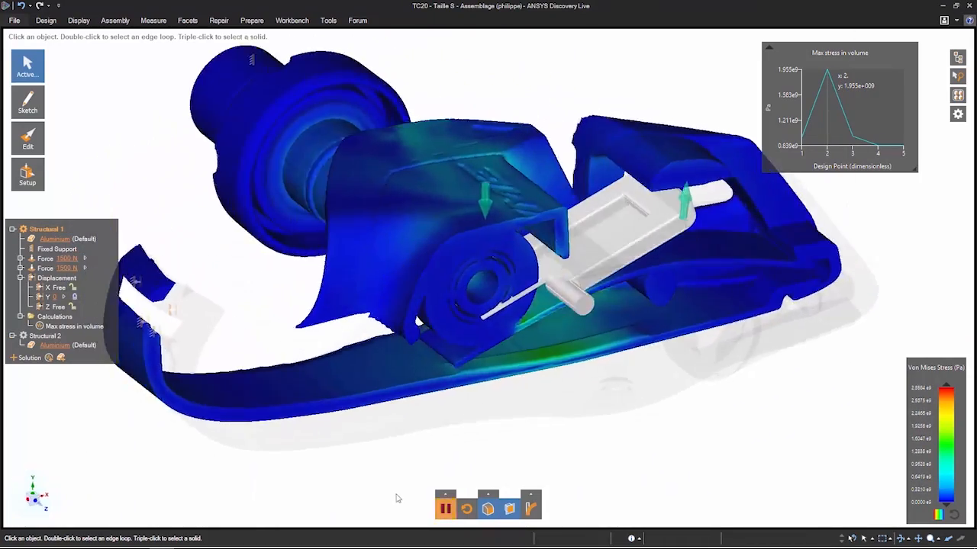
# Show the brake assembly's Von Mises stress as a translucent volume with display options visible.
pyautogui.click(508, 510)
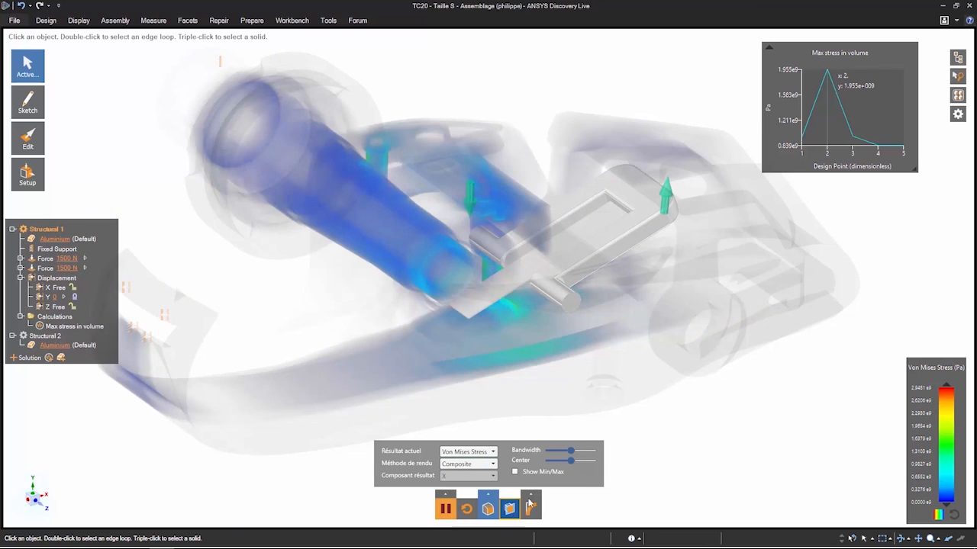